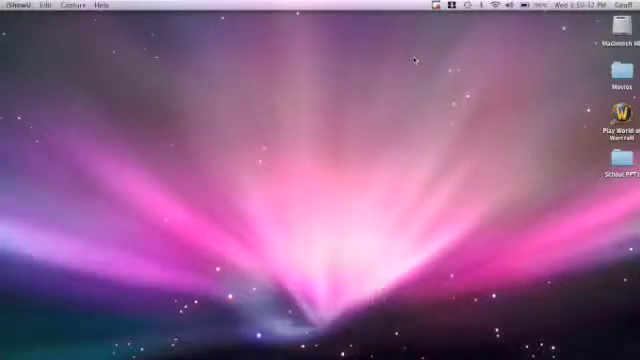
mouse_move(336, 138)
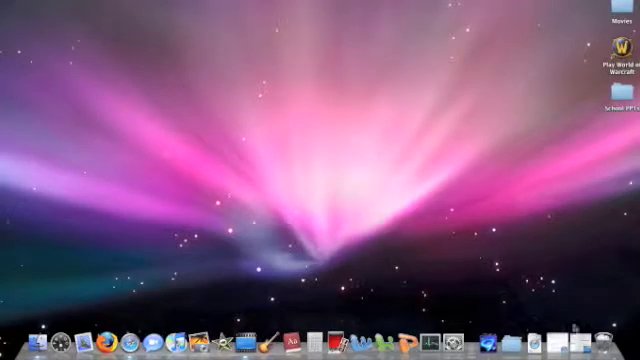
mouse_move(564, 328)
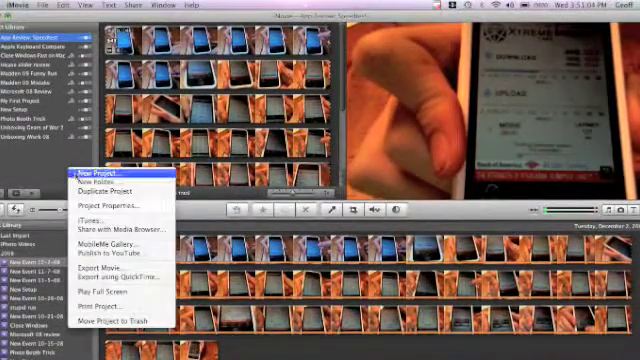
Begin a new iMovie project from the File menu so the naming sheet appears.
left_click(108, 176)
type("iM")
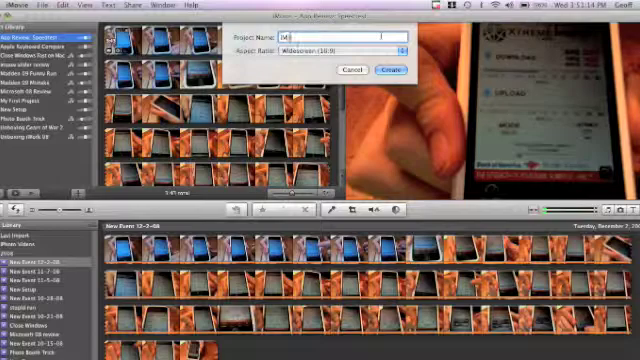
left_click(382, 70)
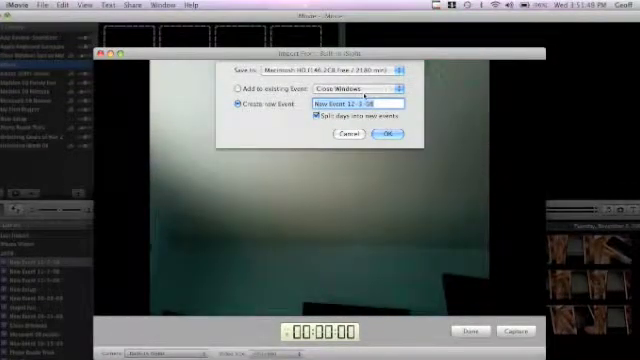
Capture camera footage into a newly created event, then finish with Done.
left_click(384, 136)
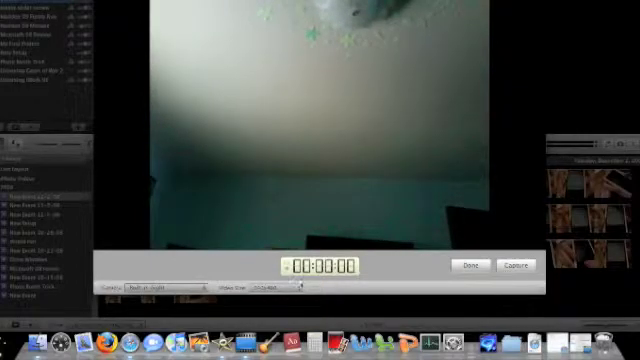
left_click(472, 264)
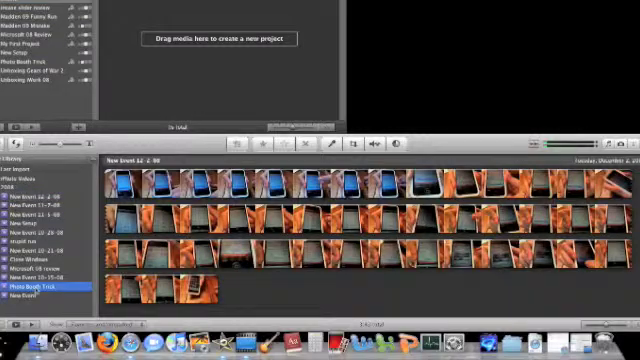
Add the captured clip from the Photo Booth Vids event to the new project.
left_click(40, 288)
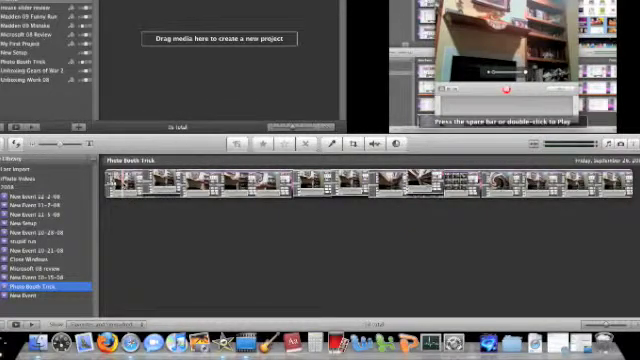
right_click(156, 190)
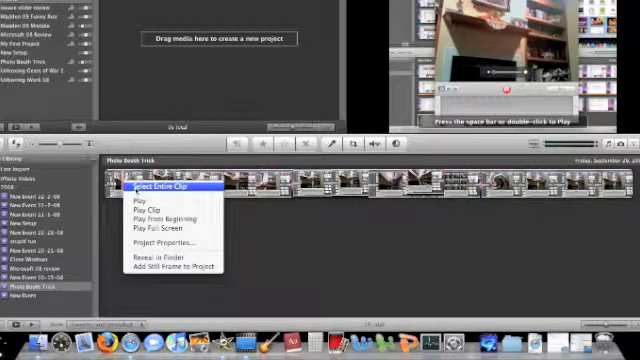
left_click(158, 188)
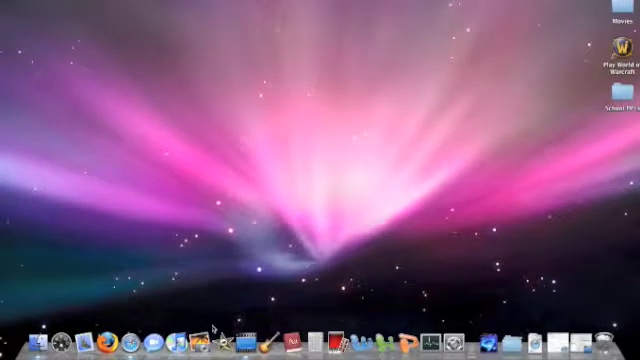
mouse_move(336, 344)
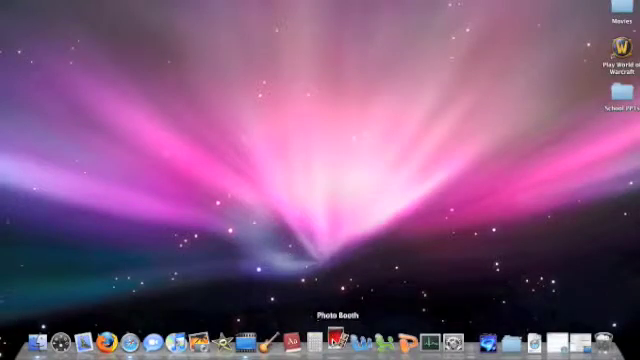
Launch Photo Booth from the Dock to show the live webcam feed.
left_click(324, 340)
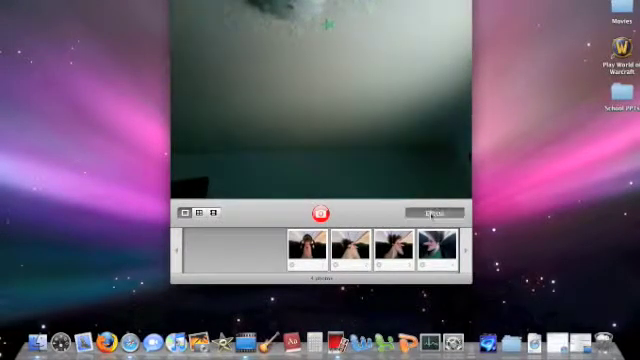
Switch Photo Booth into movie clip mode instead of still photos.
left_click(428, 214)
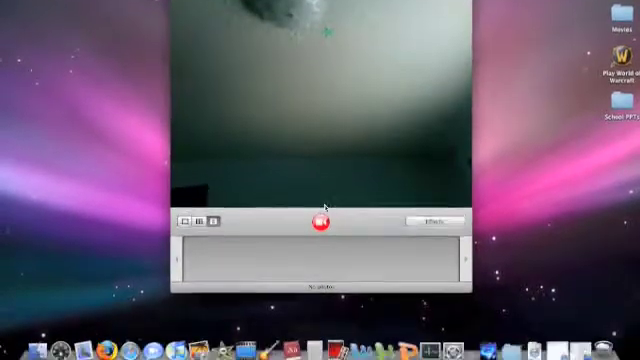
Start a webcam movie recording with the red record button and its 3-2-1 countdown.
left_click(318, 224)
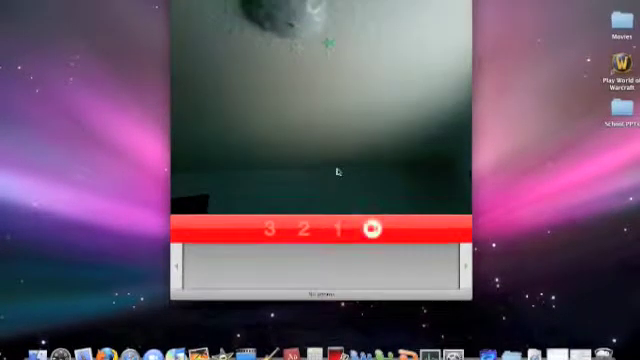
left_click(372, 232)
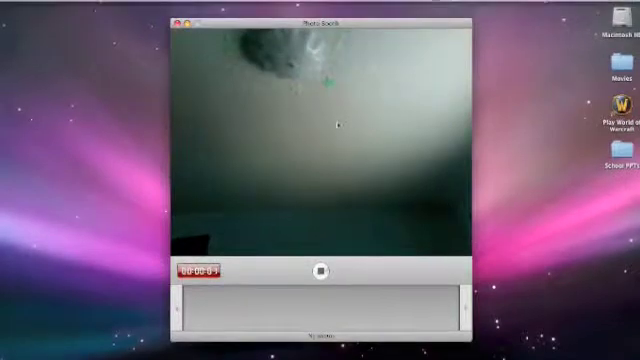